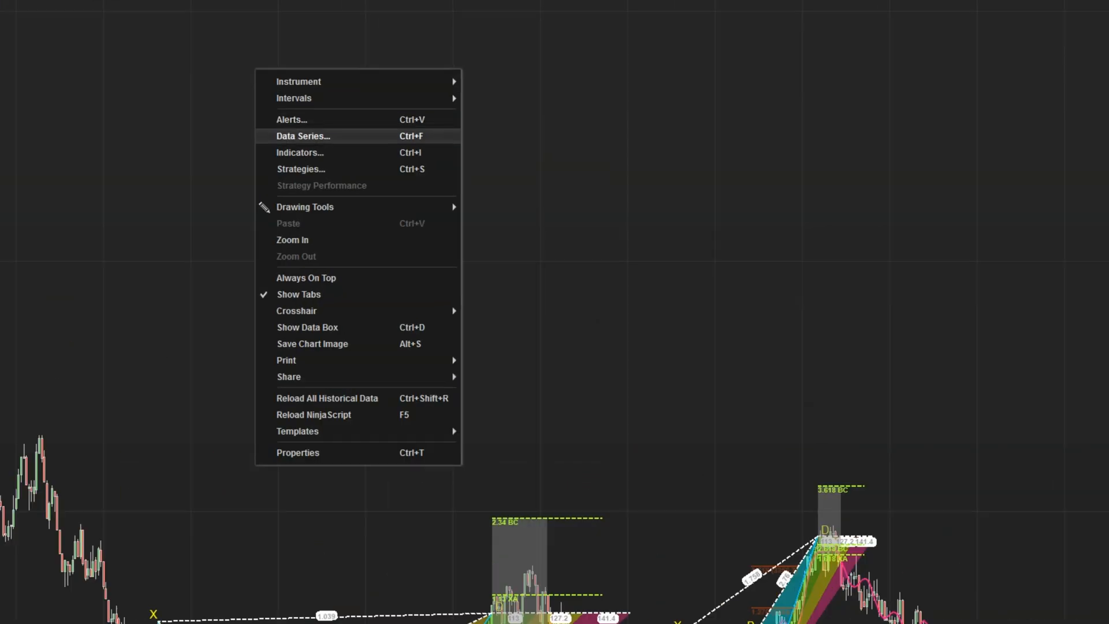
Open the GC 08-25 100-tick chart's Data Series settings and check Bars to load (1500).
click(303, 136)
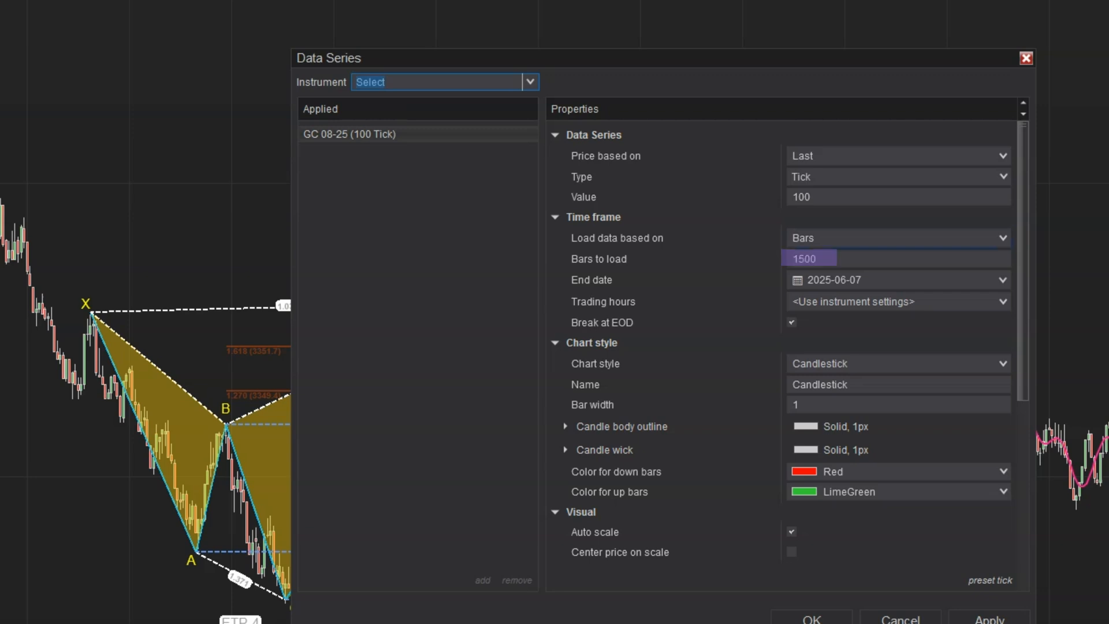
click(897, 257)
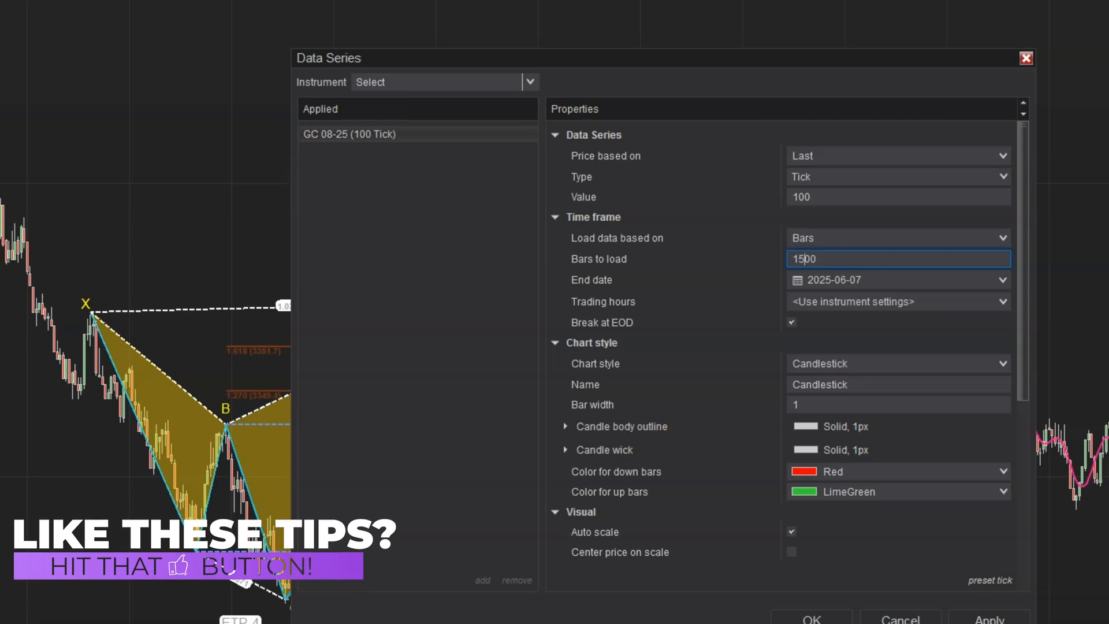
click(1027, 57)
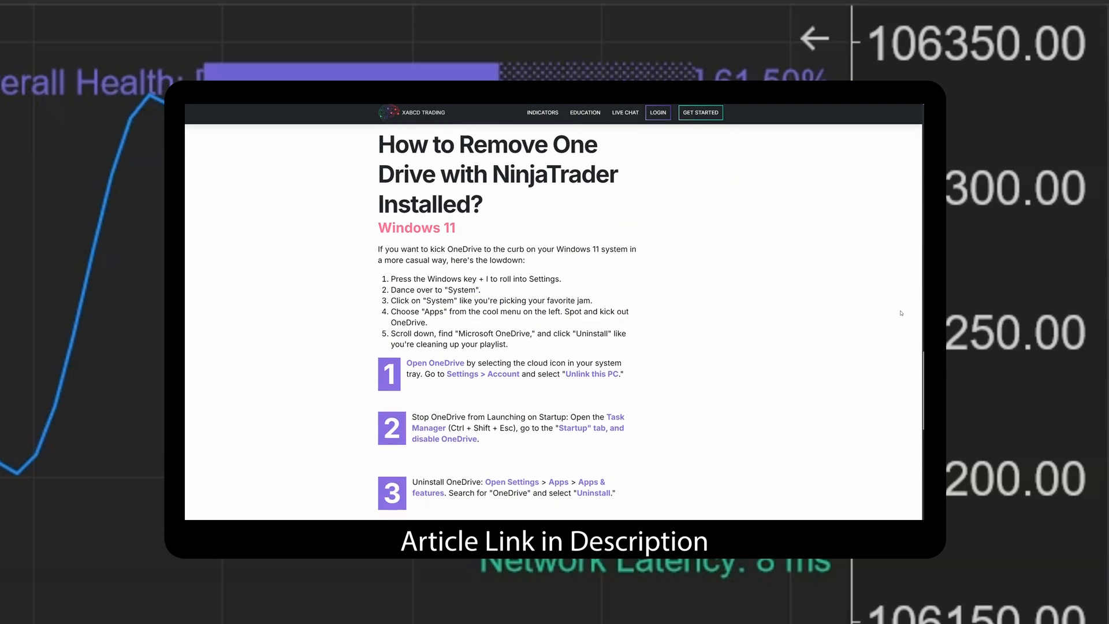
Scroll through the XABCD article 'How to Remove One Drive with NinjaTrader Installed?'.
scroll(down, 3)
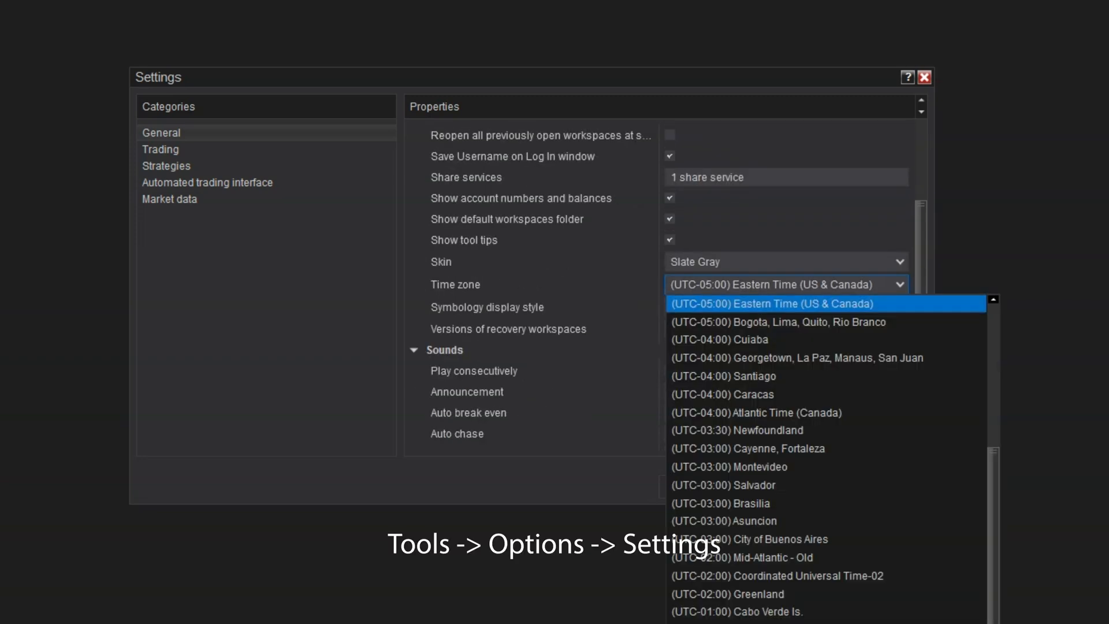
Open the General settings Time zone dropdown, showing Eastern Time (US & Canada) selected.
click(770, 304)
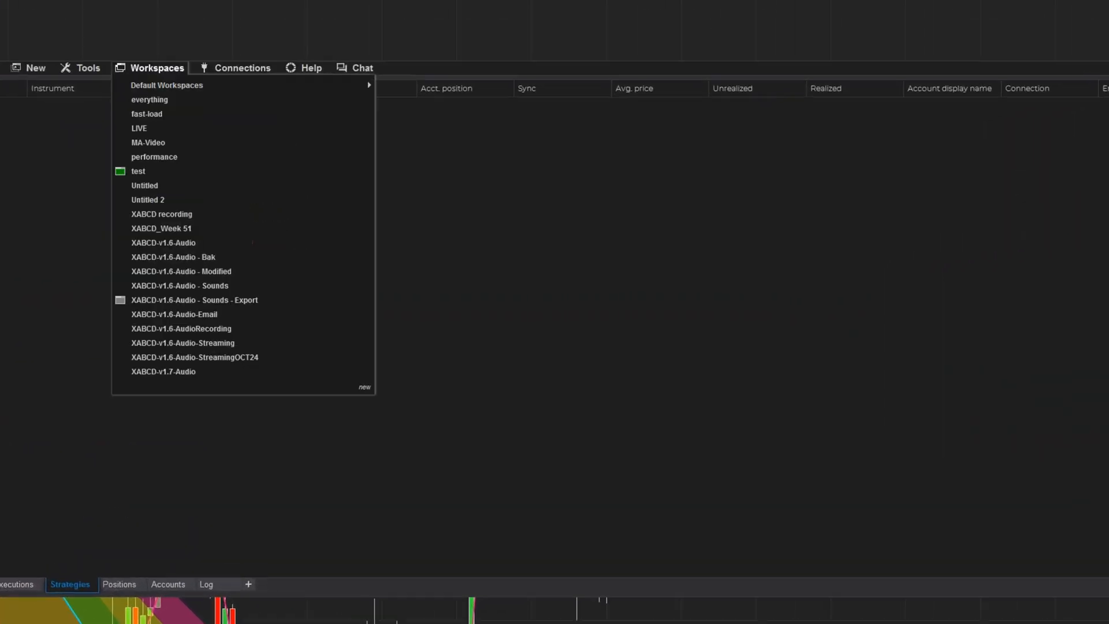
Review the saved workspaces, with 'test' as current, and open the Tools menu.
click(47, 31)
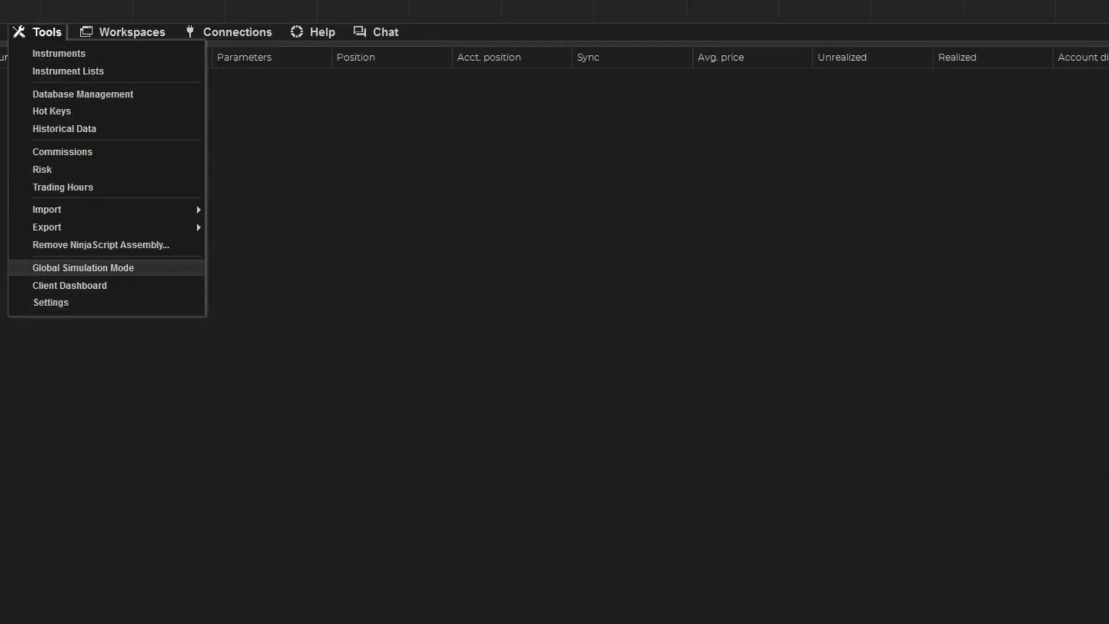
click(47, 32)
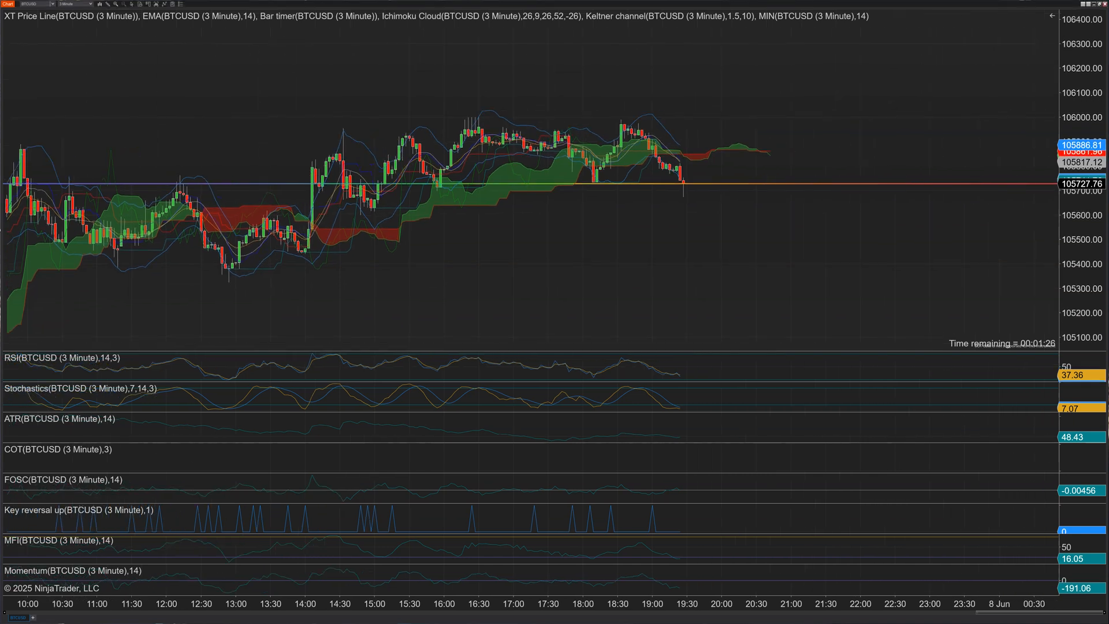
Bring the BTCUSD 3 Minute chart with XT Price Line and Ichimoku Cloud to the front.
click(171, 87)
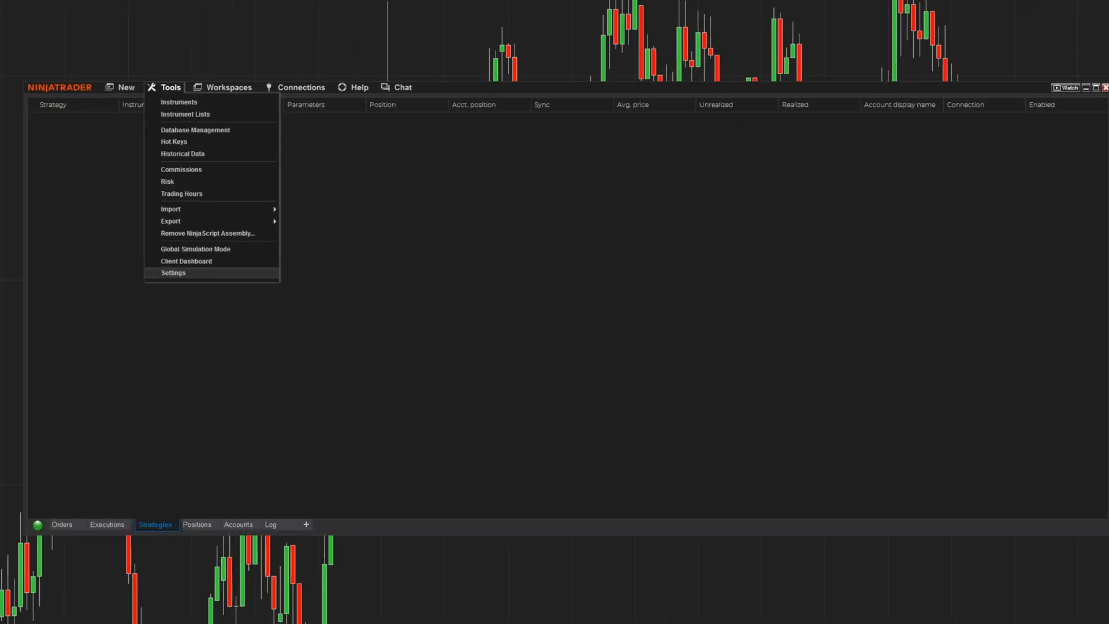
View Market data preferred connections: Coinbase for crypto, Kinetick for forex and futures.
click(173, 273)
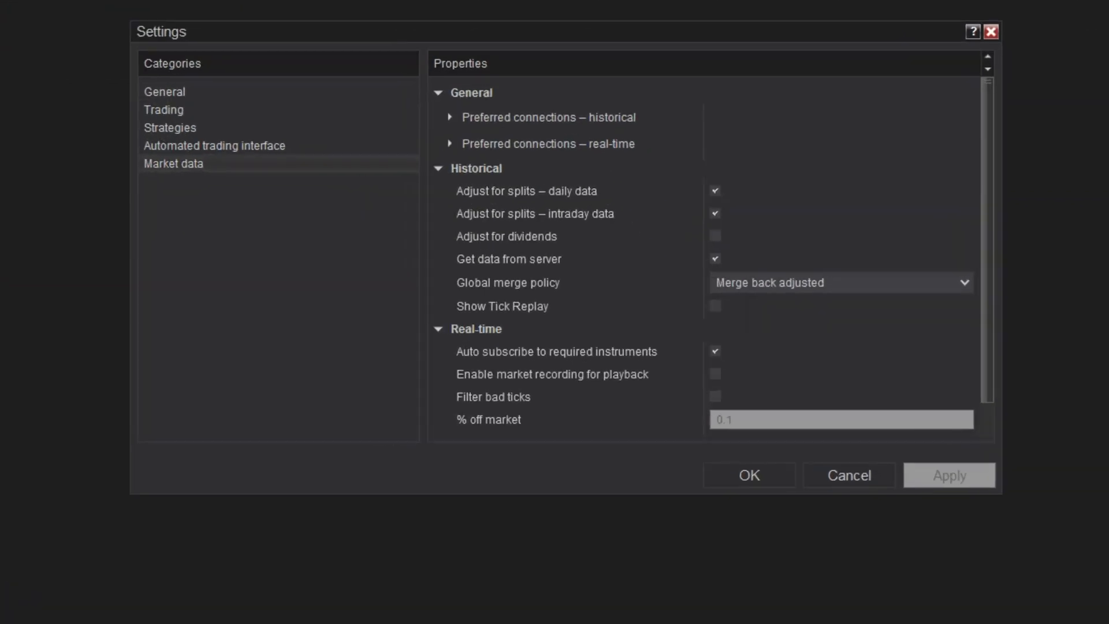
click(450, 117)
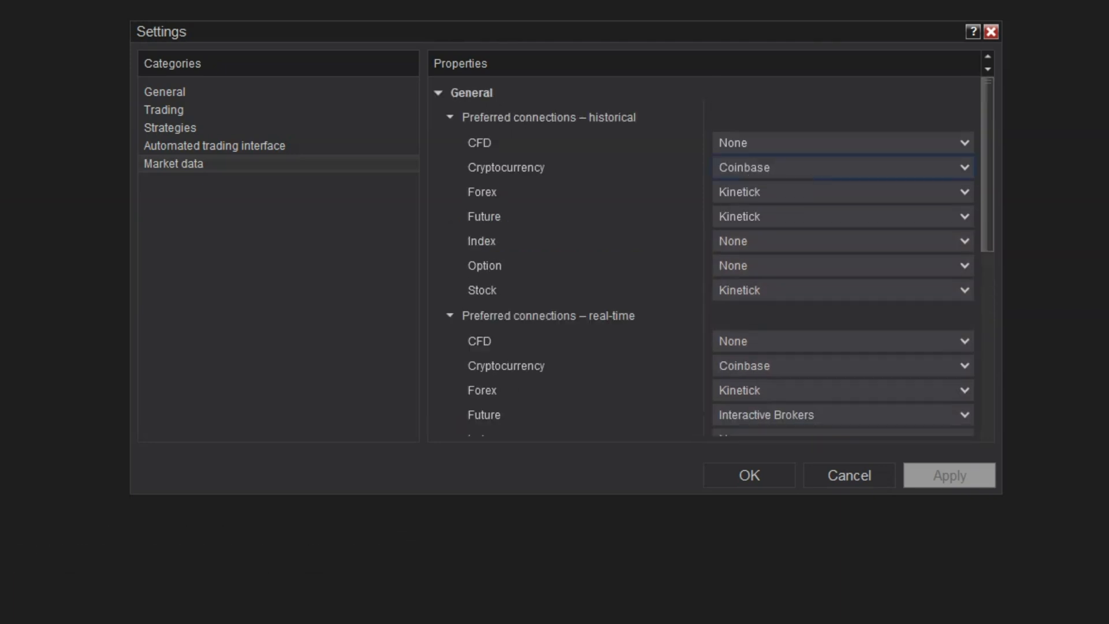
mouse_move(775, 196)
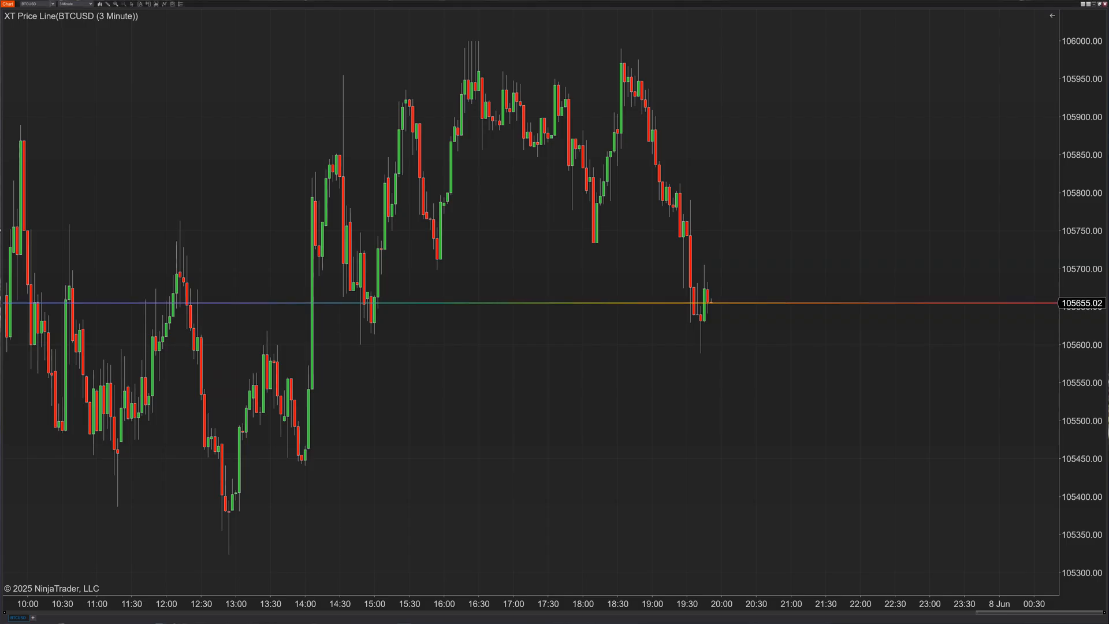
Scroll the XT Price Line indicator properties to Setup and its Calculate options.
scroll(right, 3)
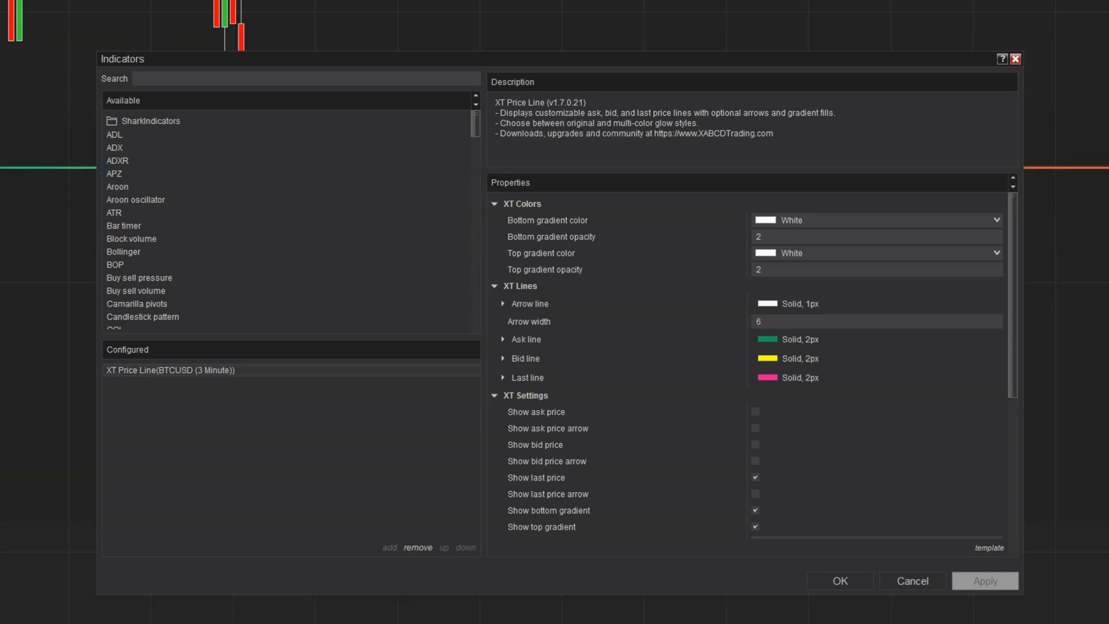
scroll(down, 3)
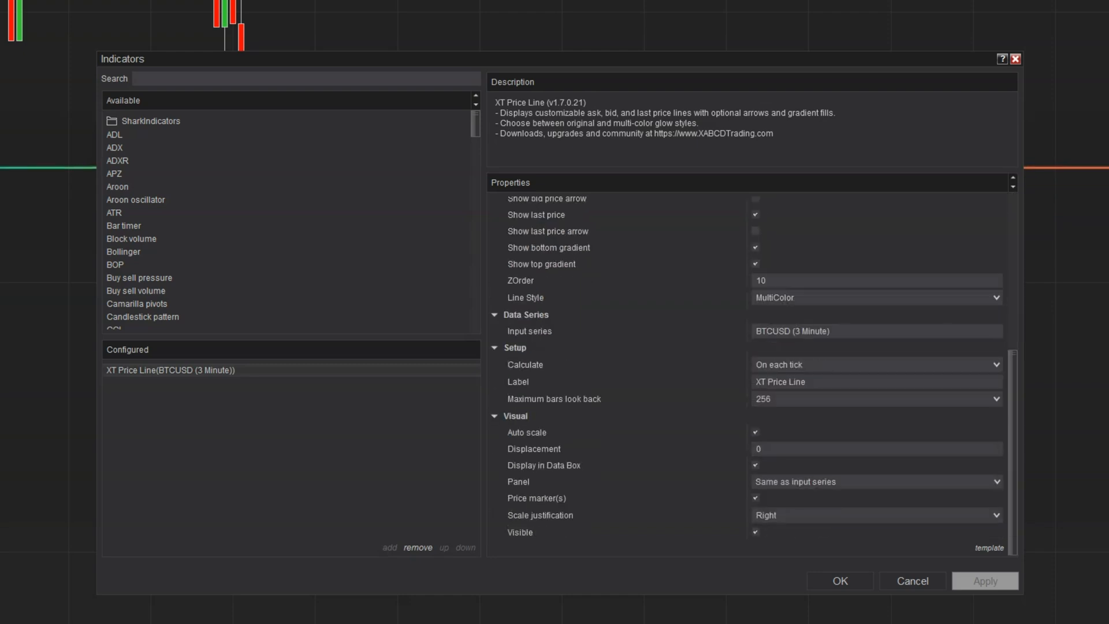
scroll(down, 3)
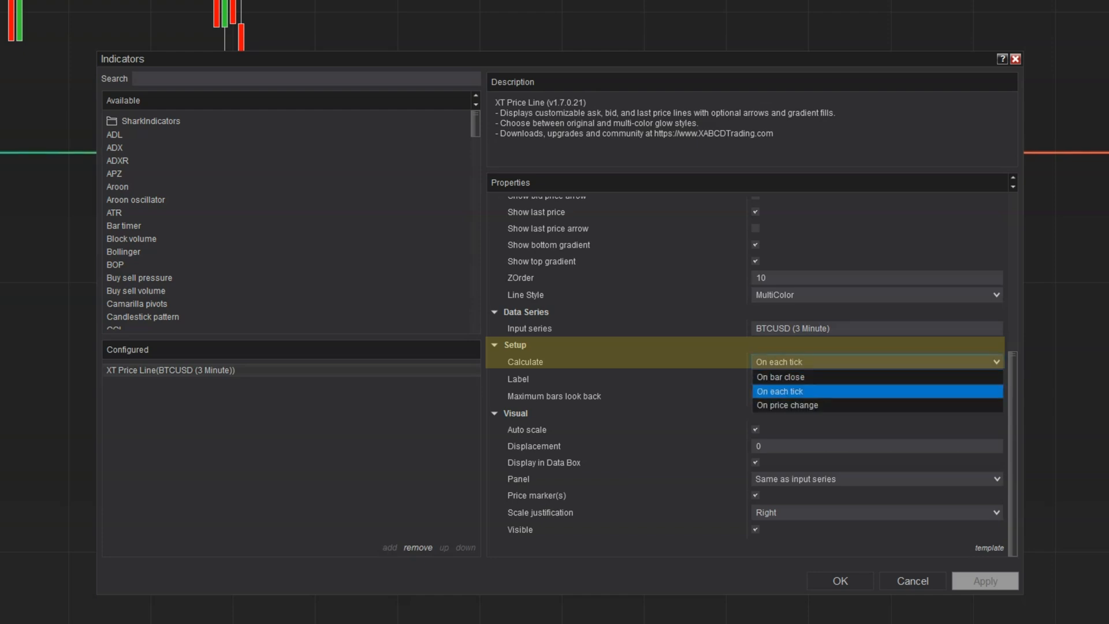
Set XT Price Line's Calculate to On bar close and confirm.
click(779, 376)
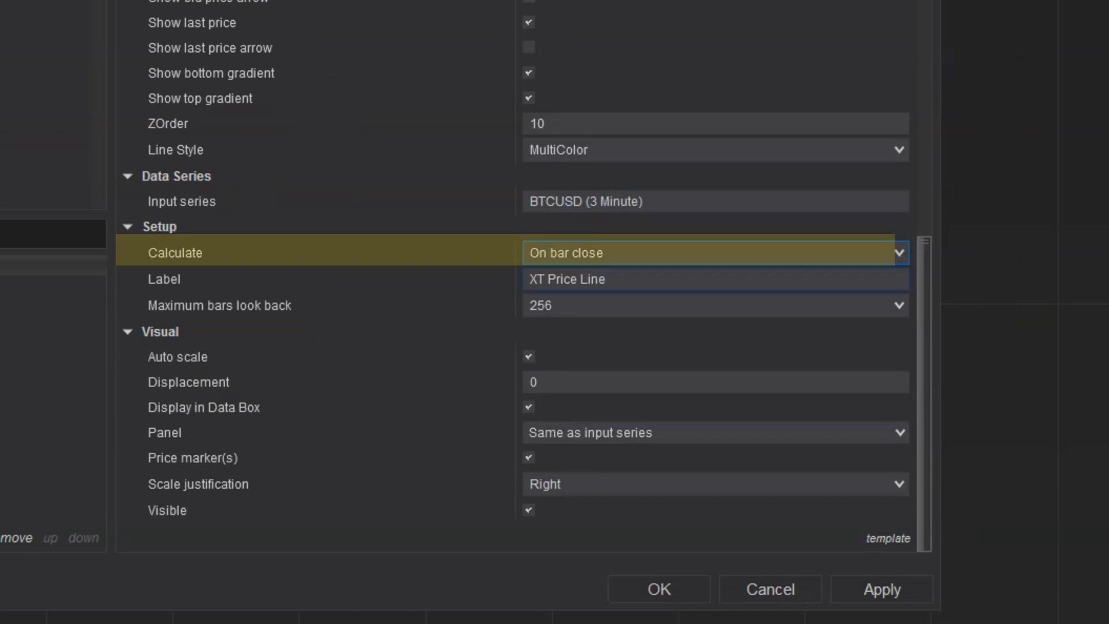
click(714, 253)
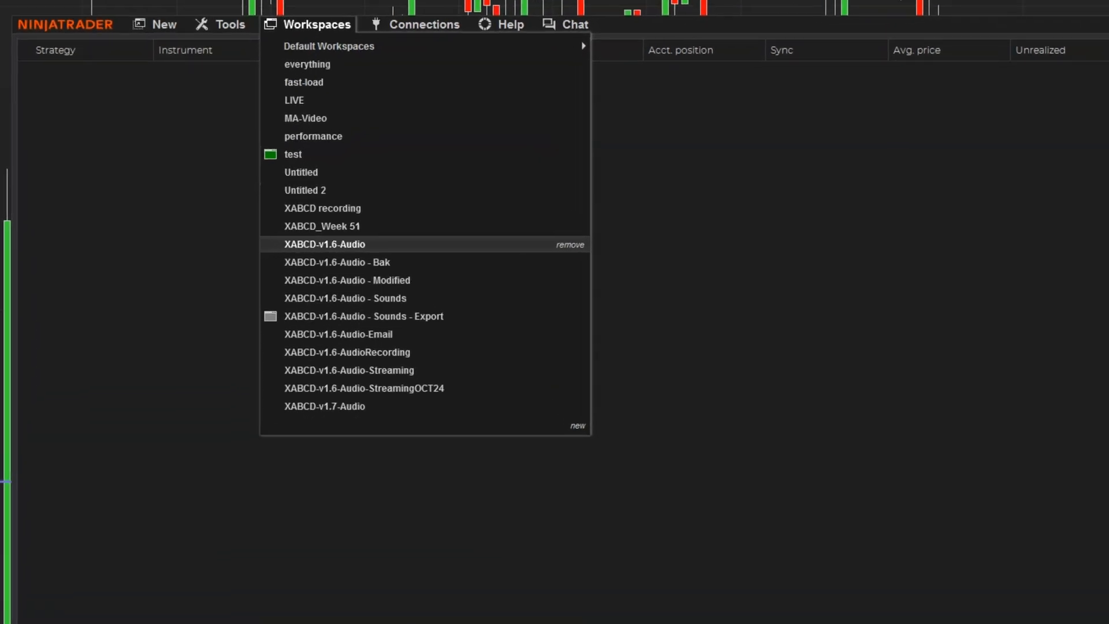
mouse_move(337, 334)
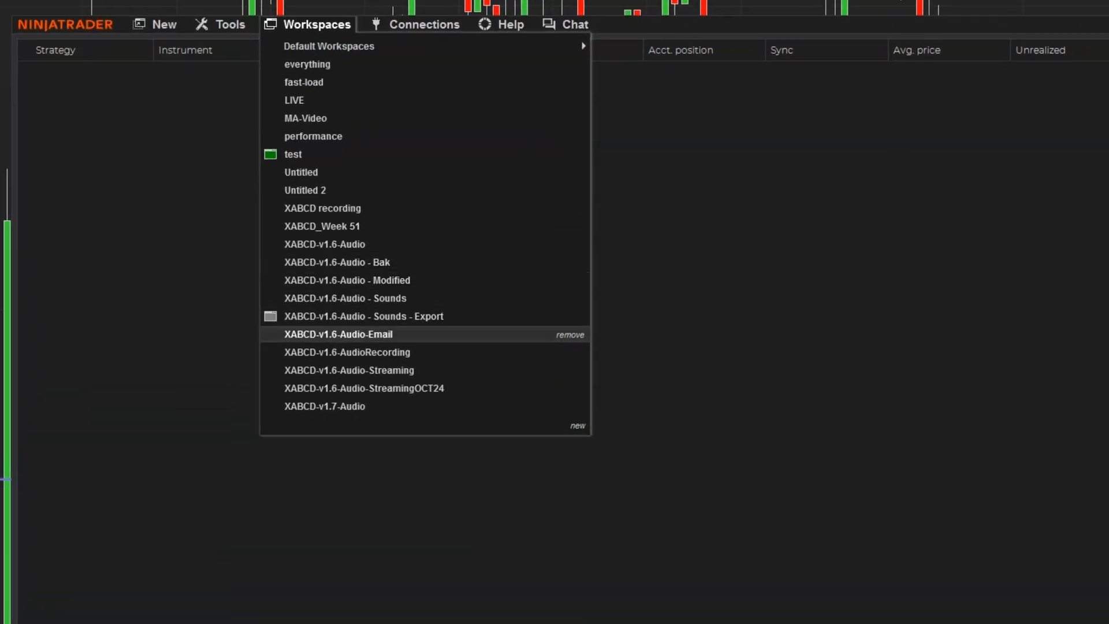
mouse_move(363, 316)
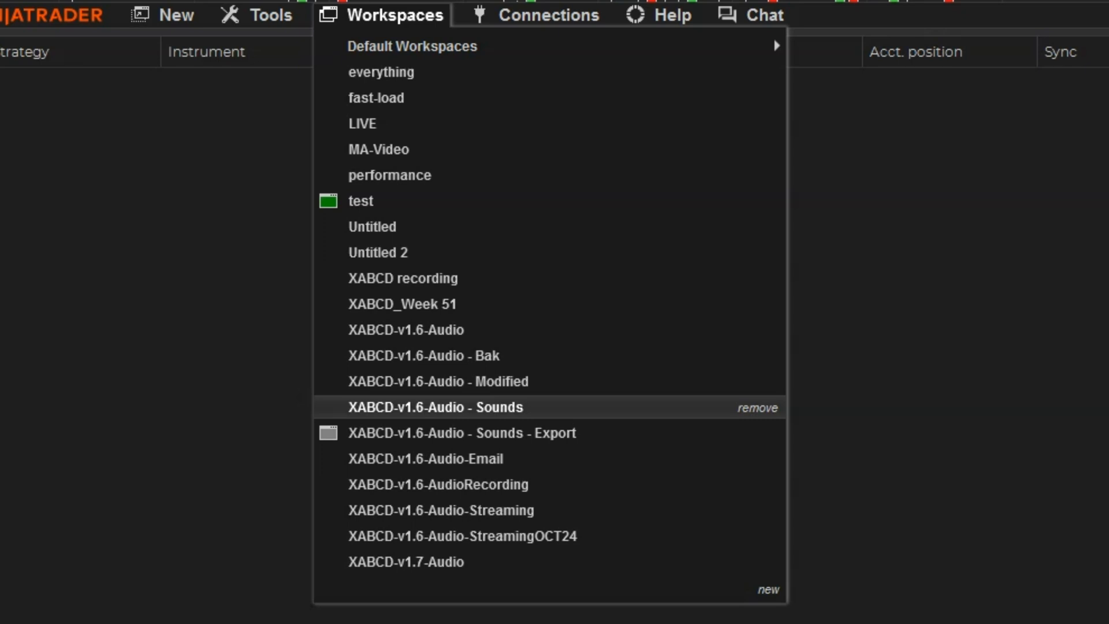
mouse_move(461, 433)
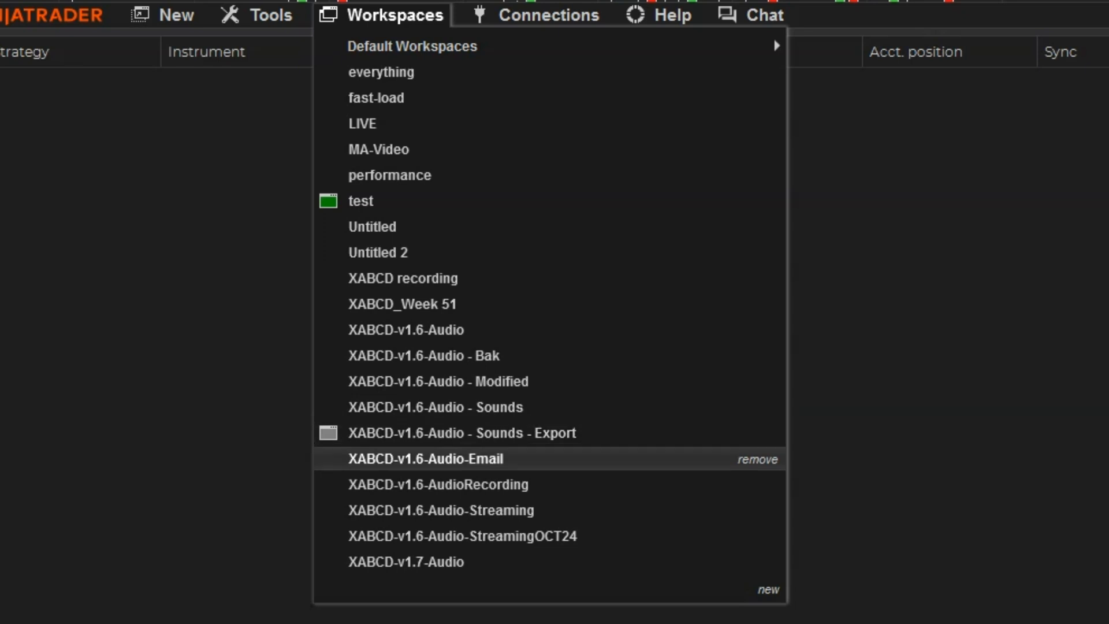
mouse_move(460, 433)
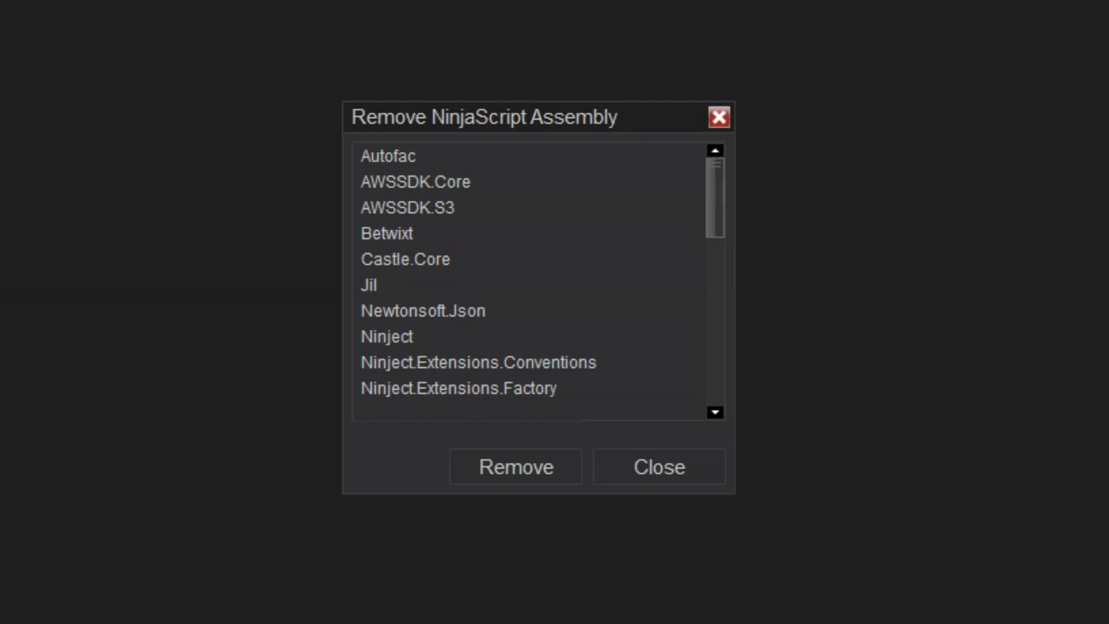
Close the NinjaScript assembly list without removing any assemblies.
click(719, 117)
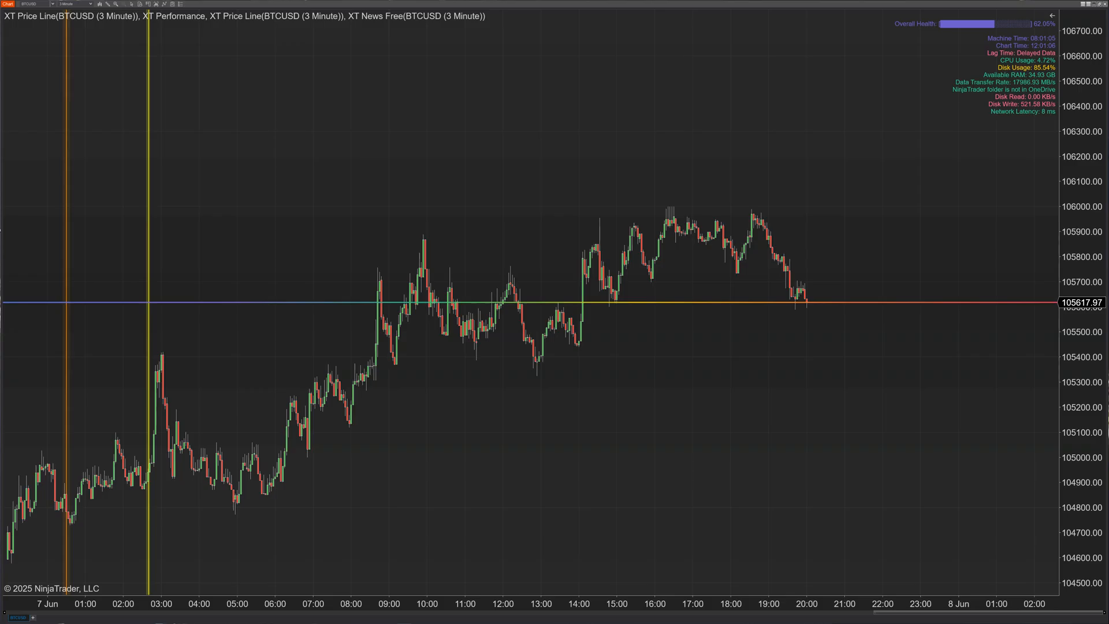